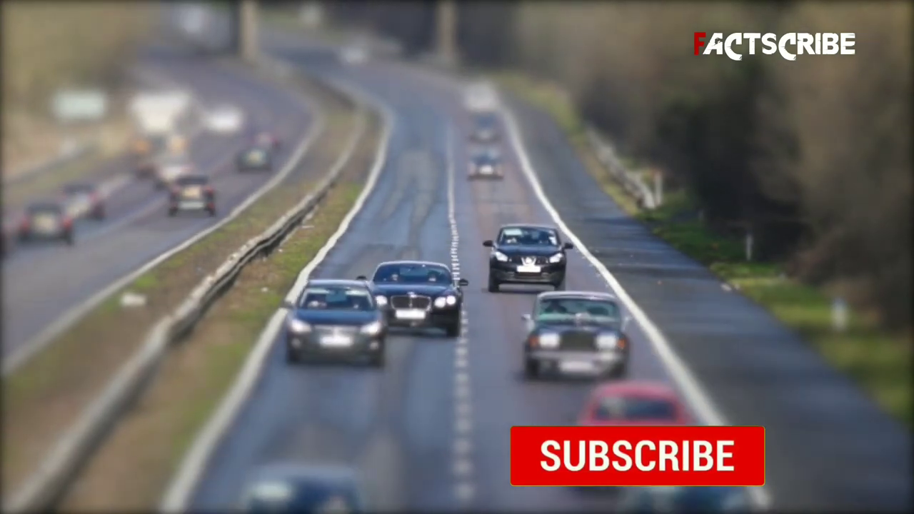
click(638, 456)
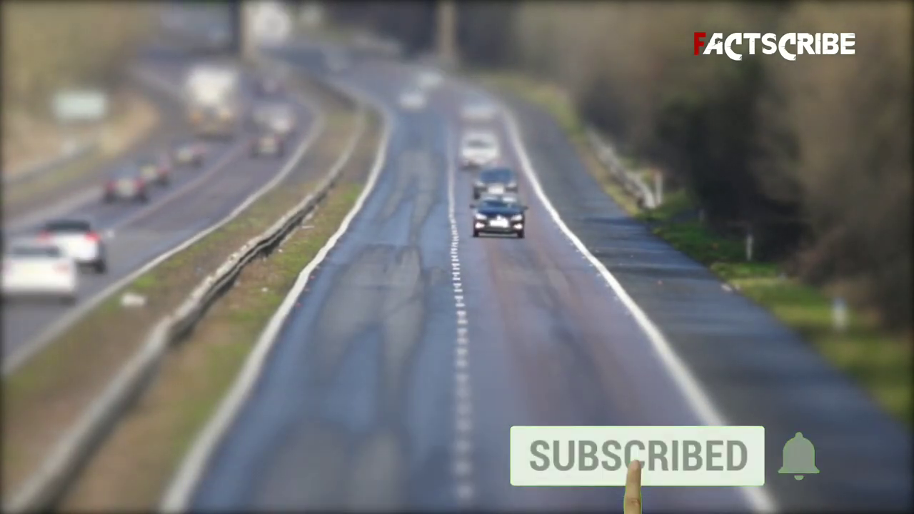
click(798, 455)
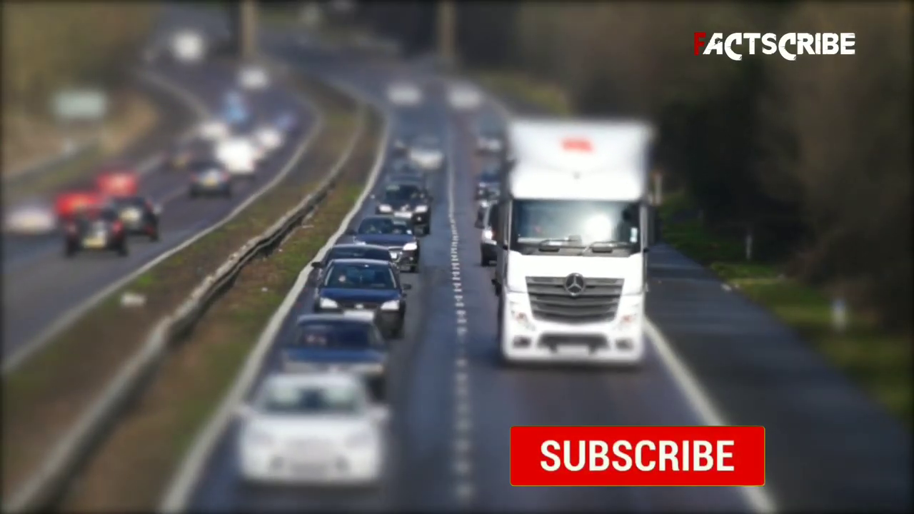
click(638, 455)
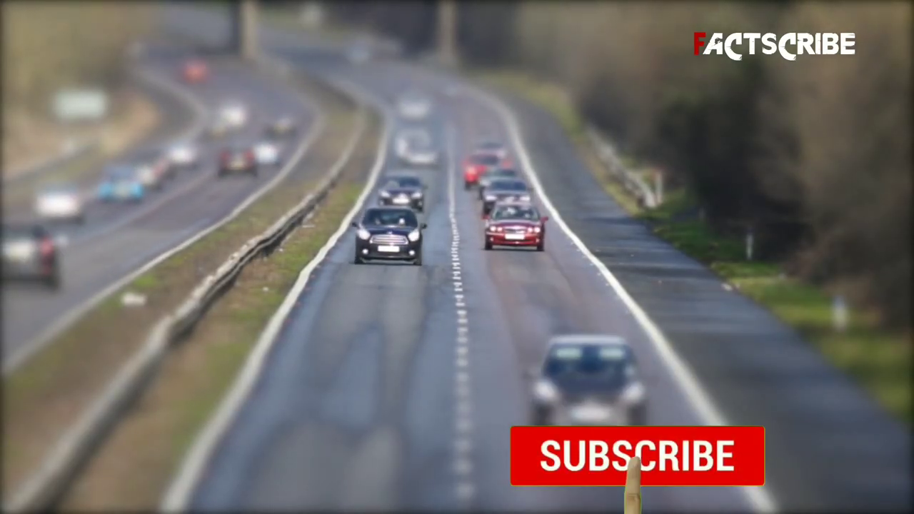
click(638, 455)
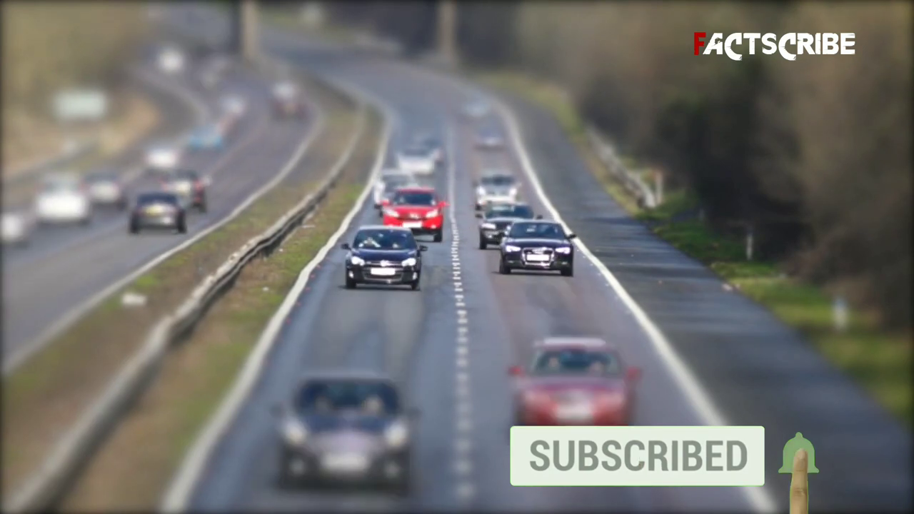
click(798, 458)
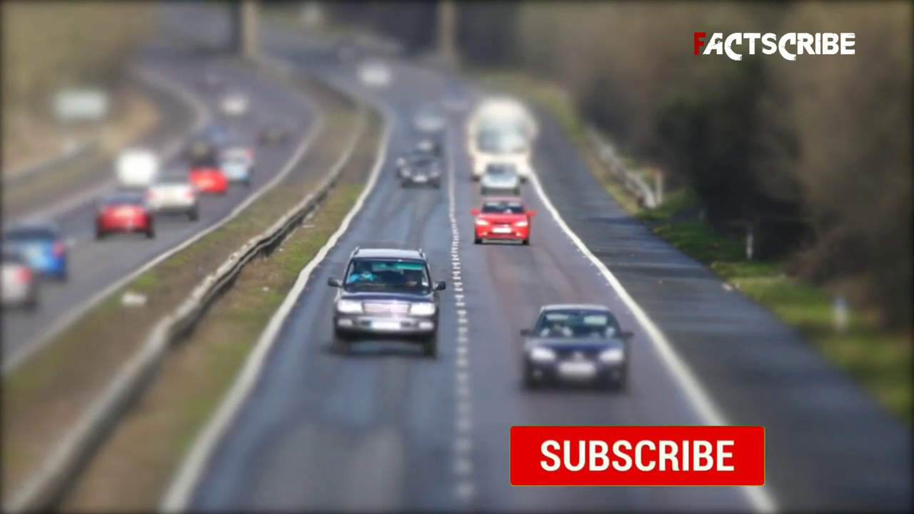
click(638, 455)
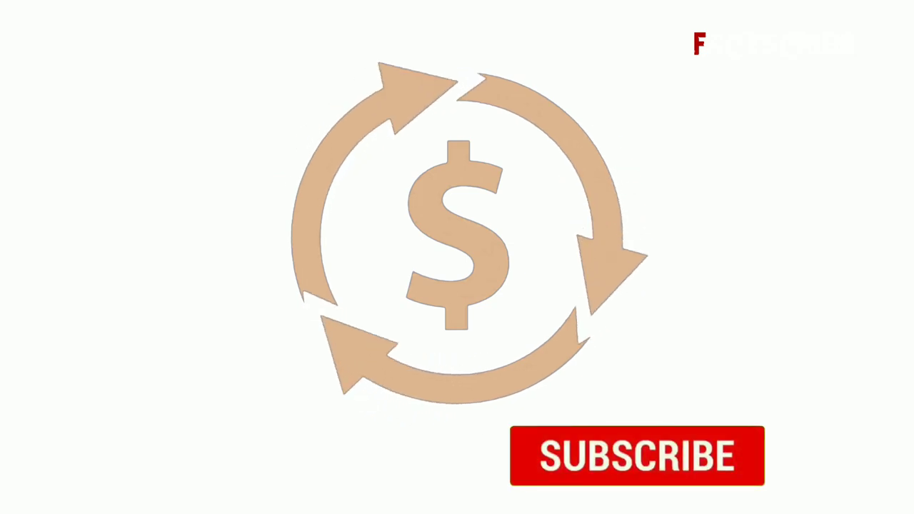
click(635, 456)
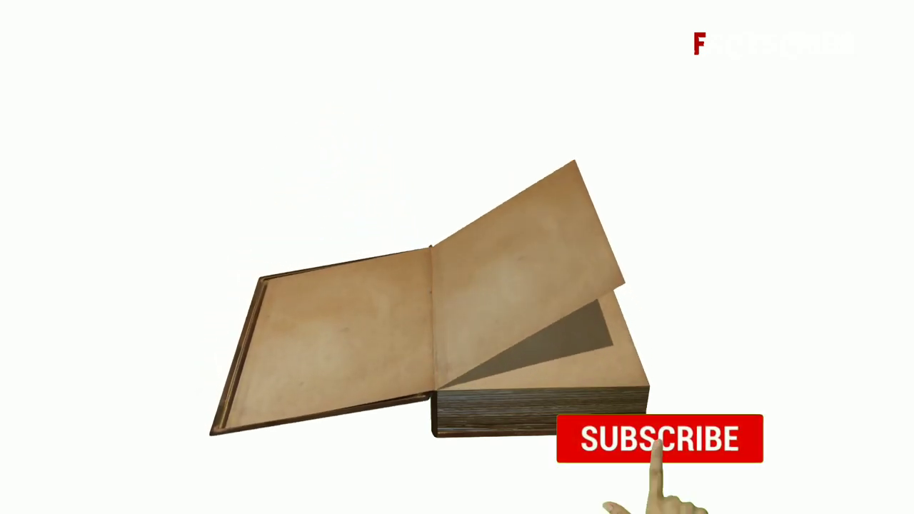
click(659, 438)
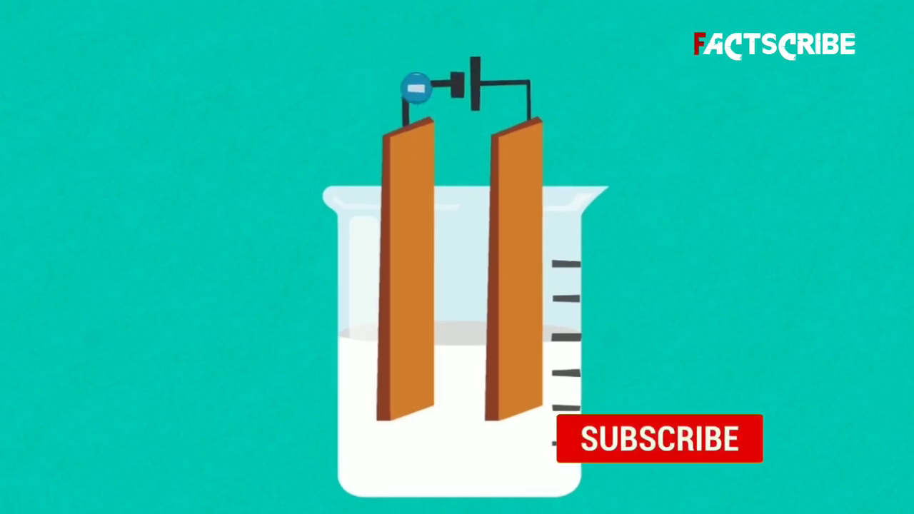
click(659, 437)
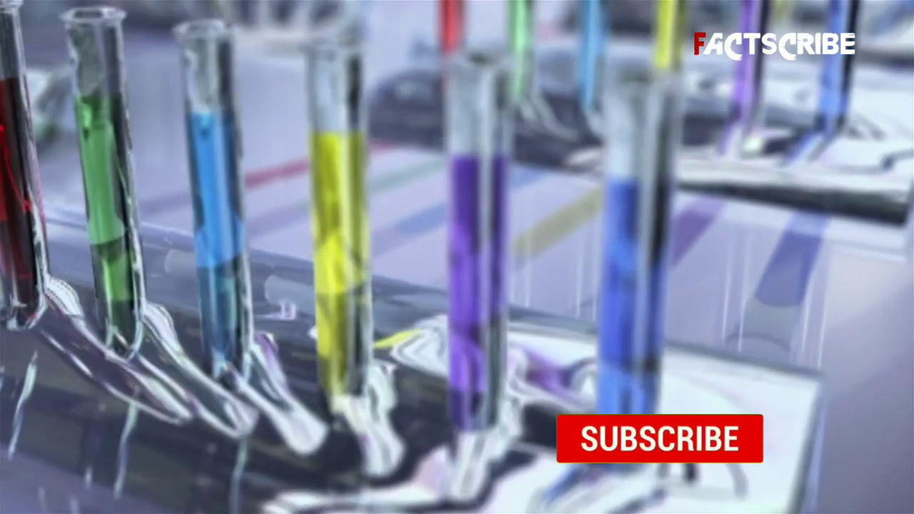
click(658, 438)
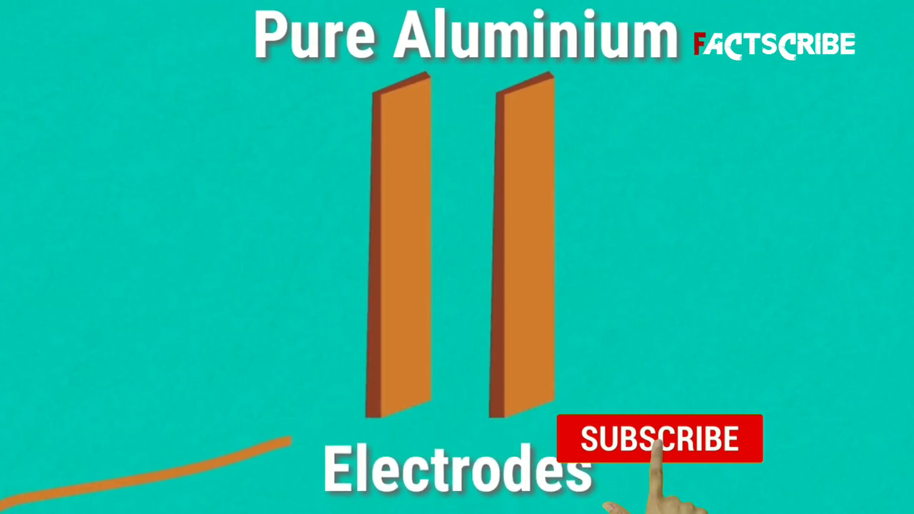
click(658, 438)
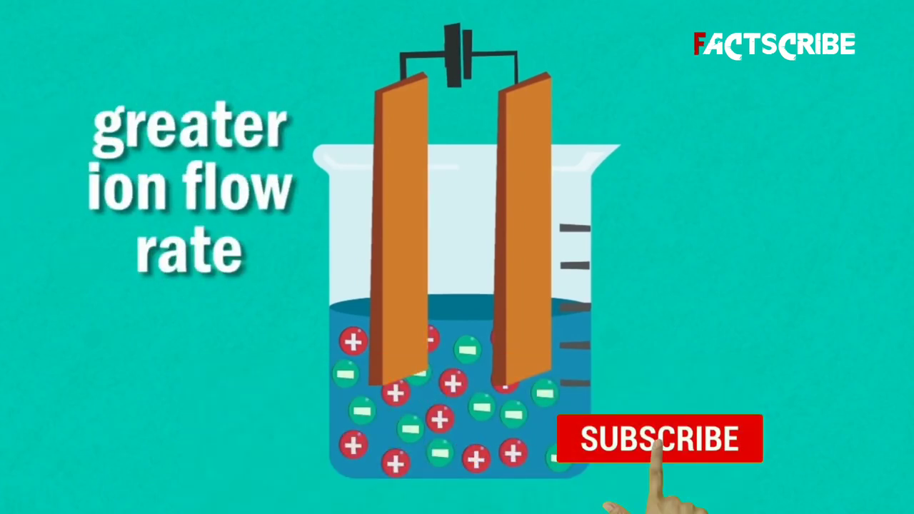
click(660, 439)
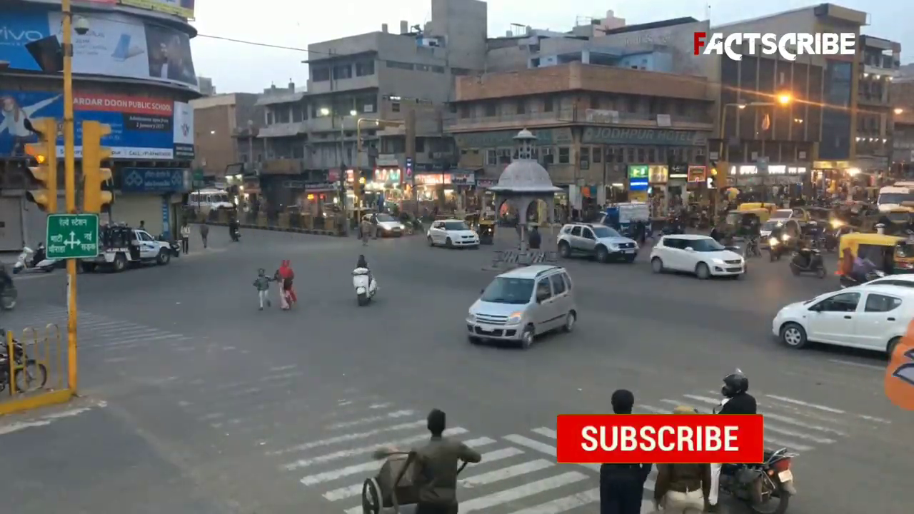
click(659, 439)
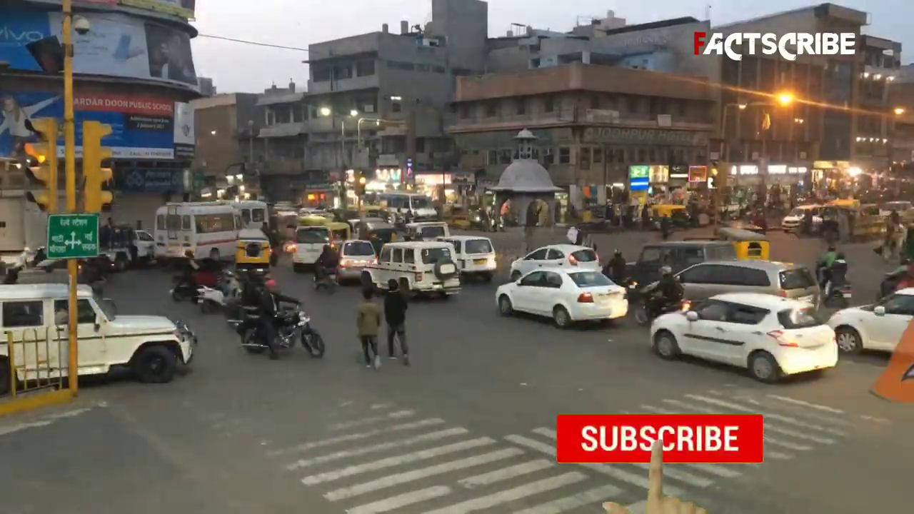
click(659, 439)
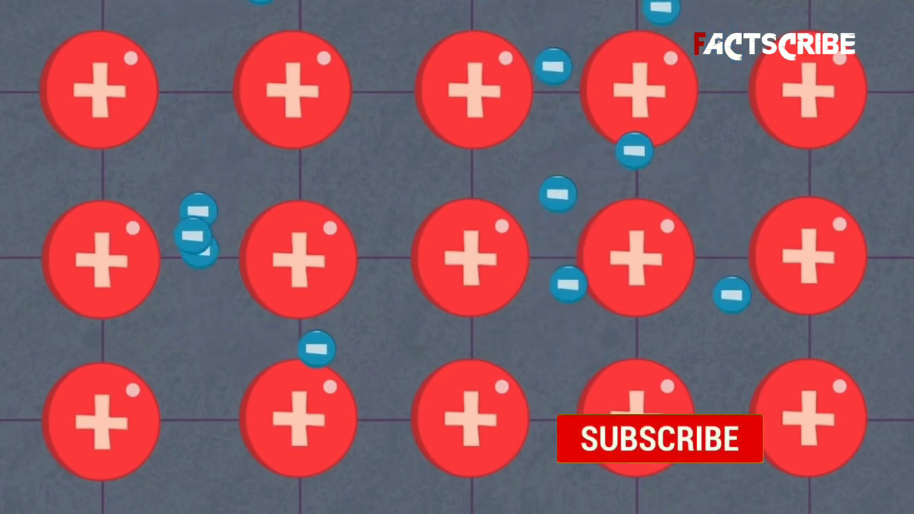
click(659, 439)
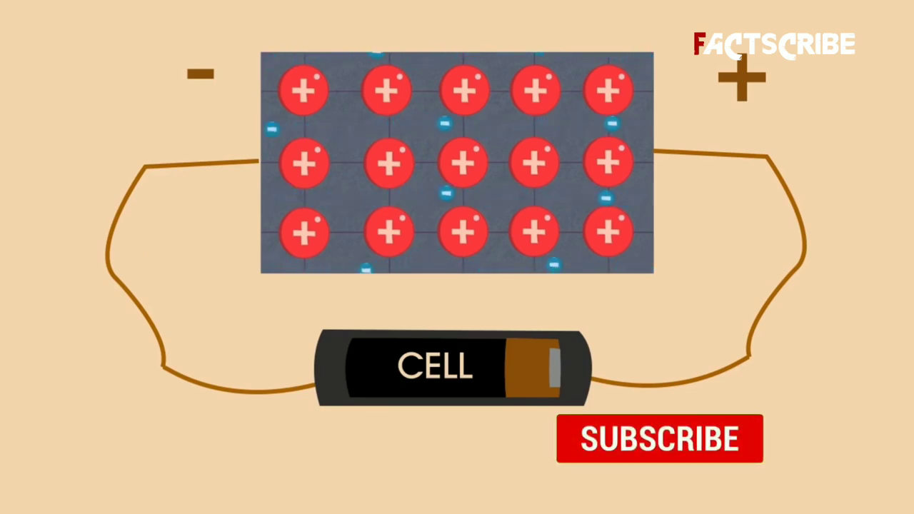
click(660, 437)
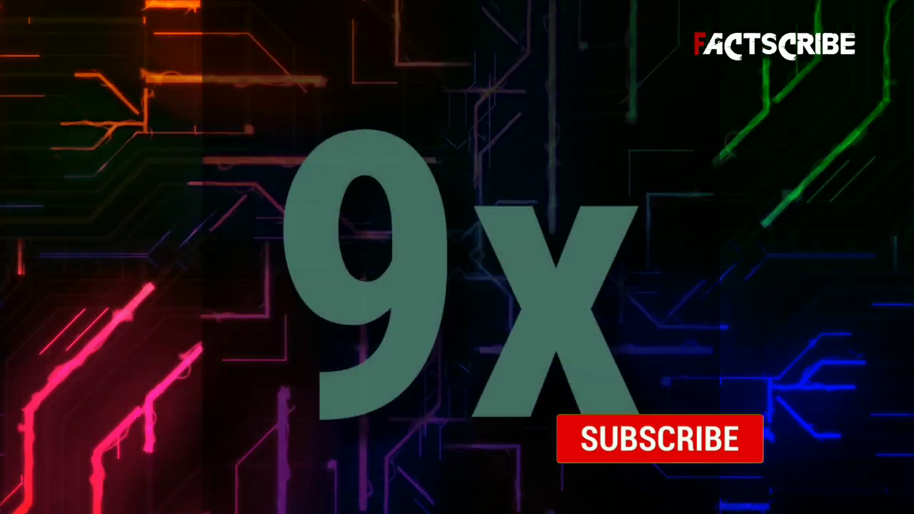
click(657, 438)
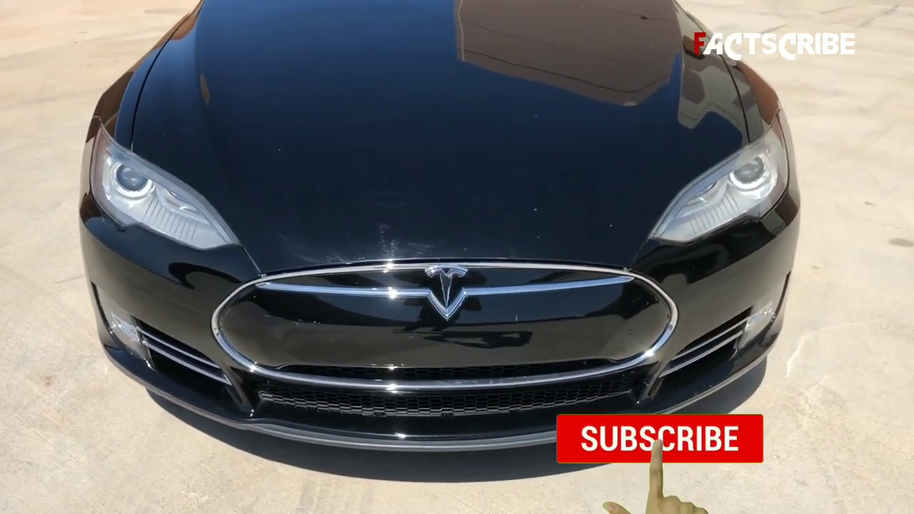
click(659, 439)
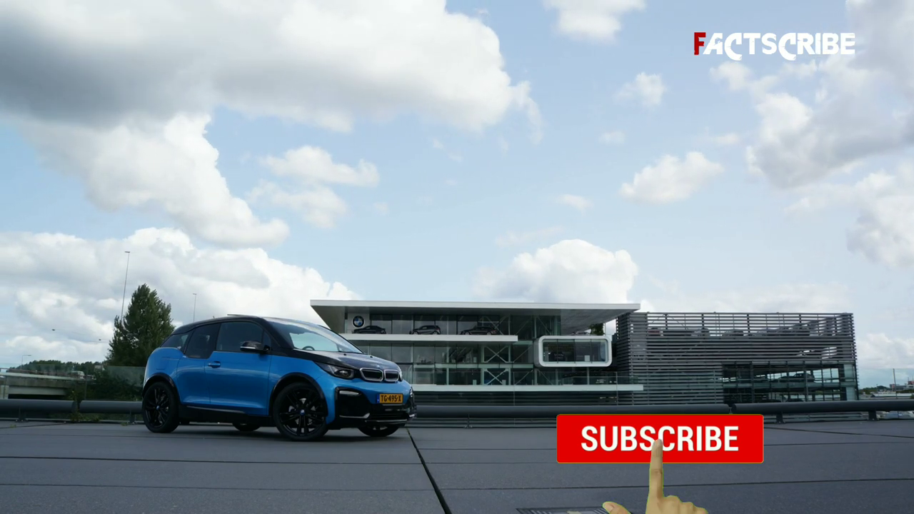
click(660, 439)
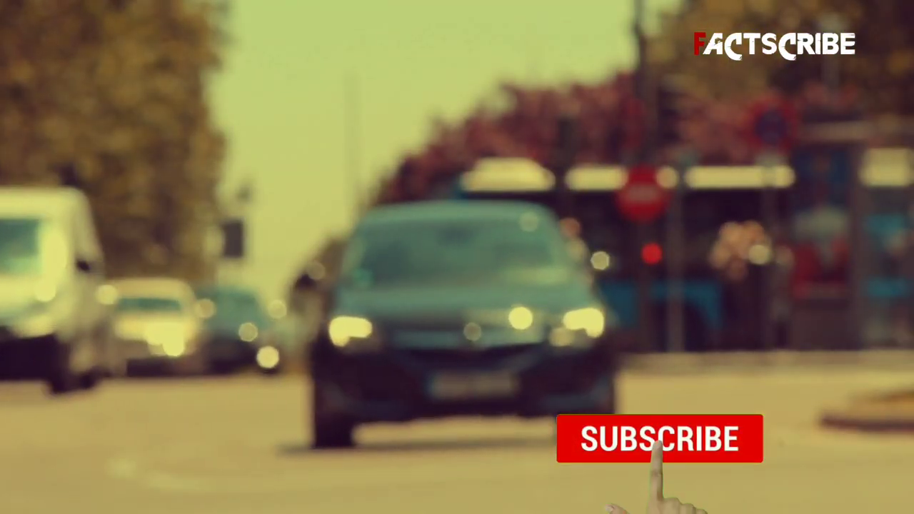
click(658, 439)
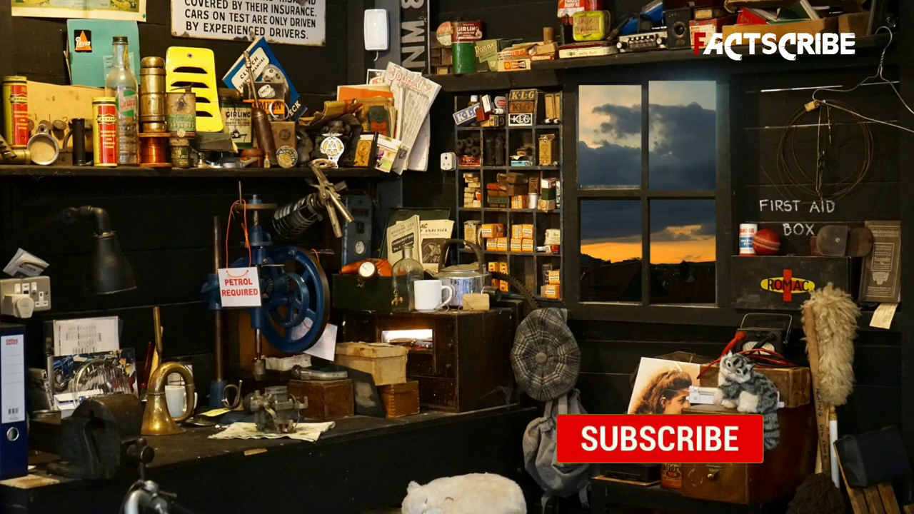
click(660, 439)
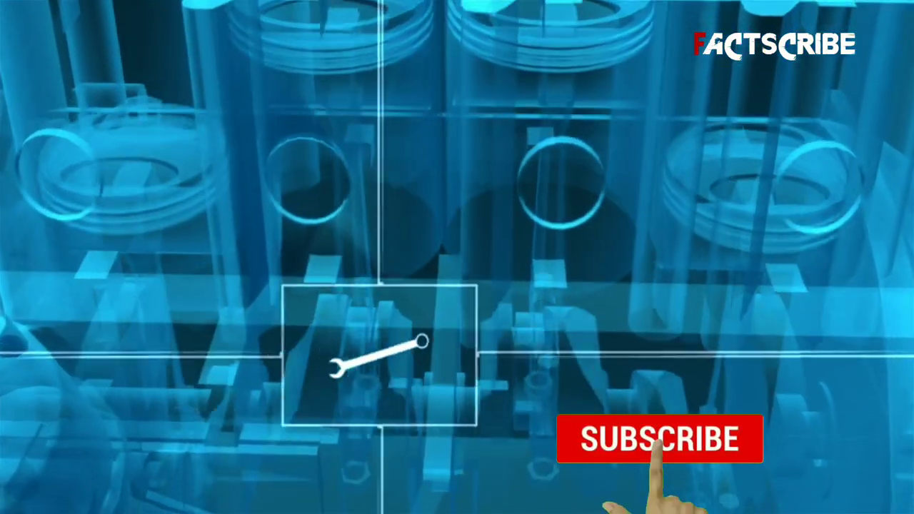
click(659, 438)
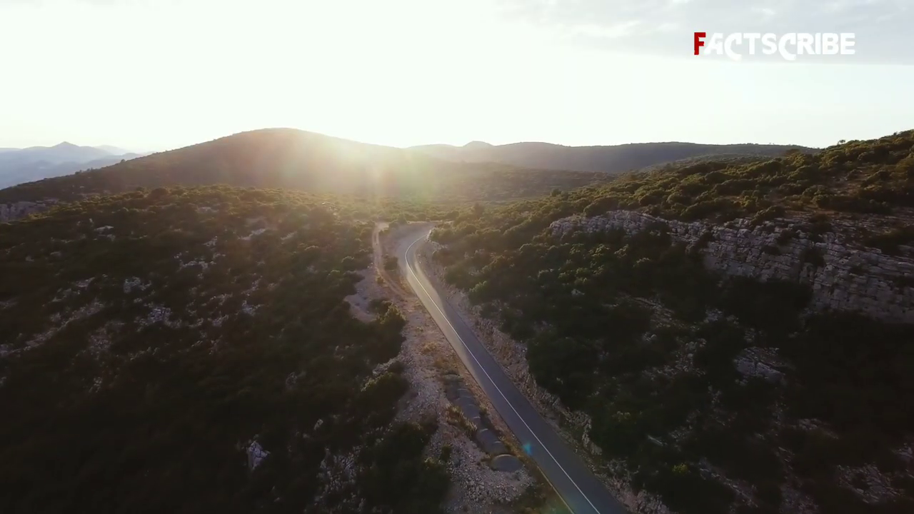
click(660, 439)
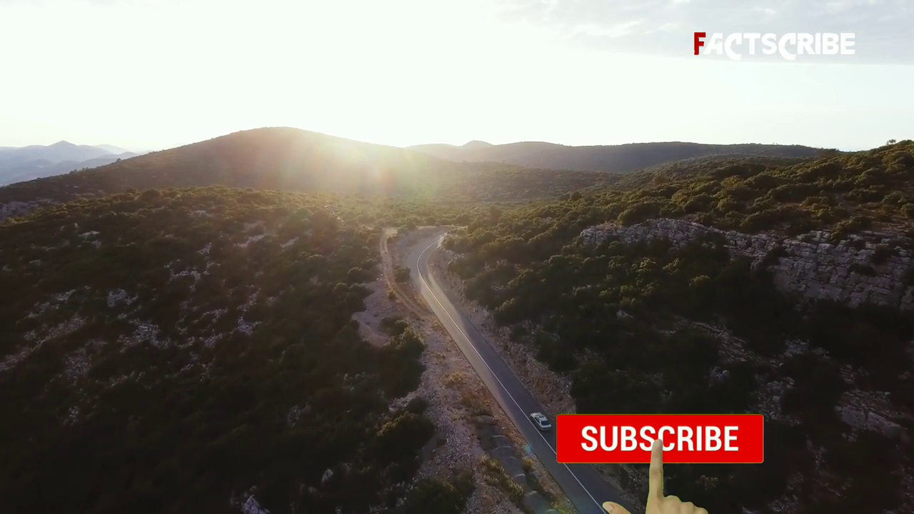
click(659, 439)
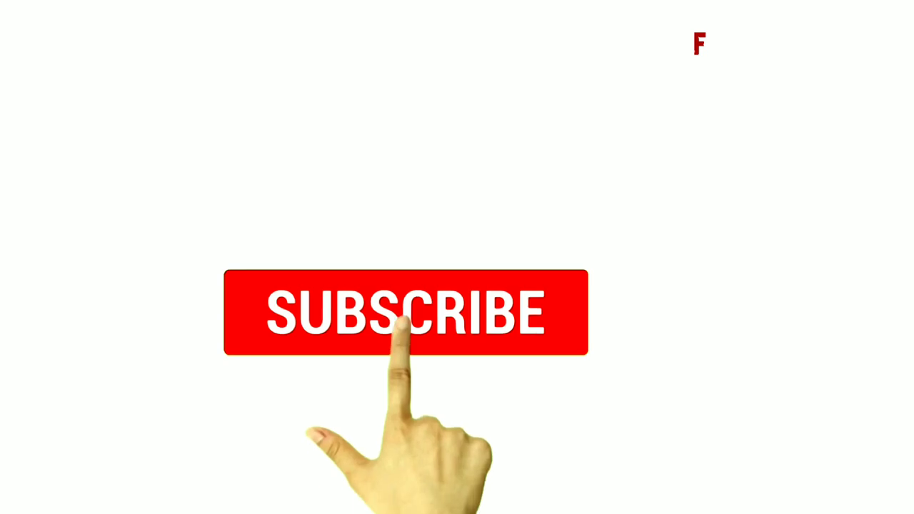
click(405, 312)
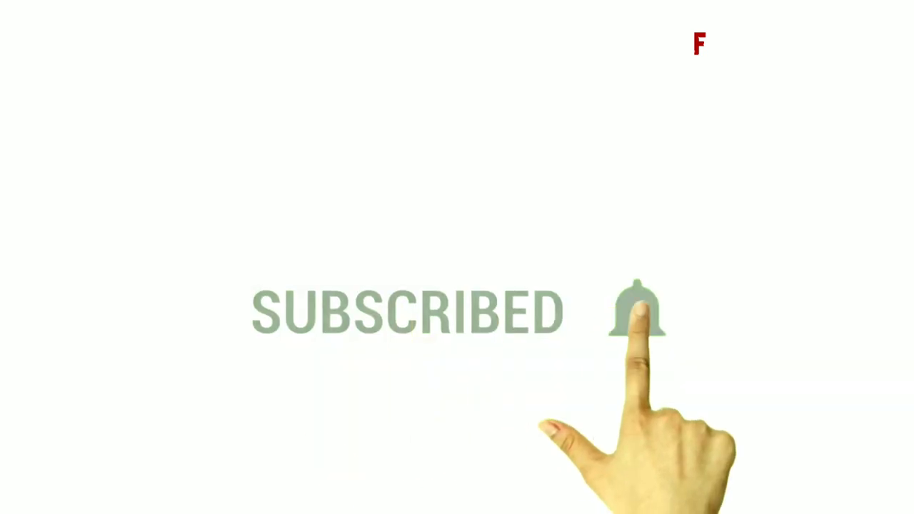
click(636, 310)
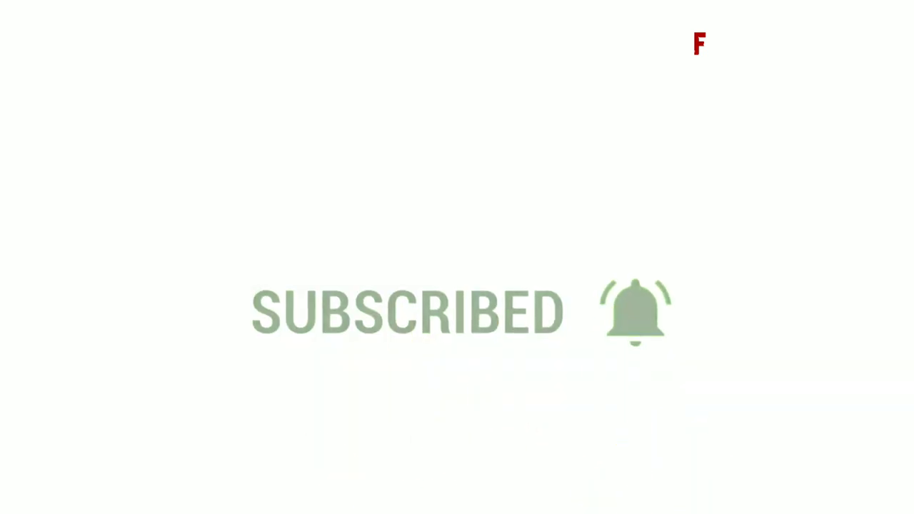